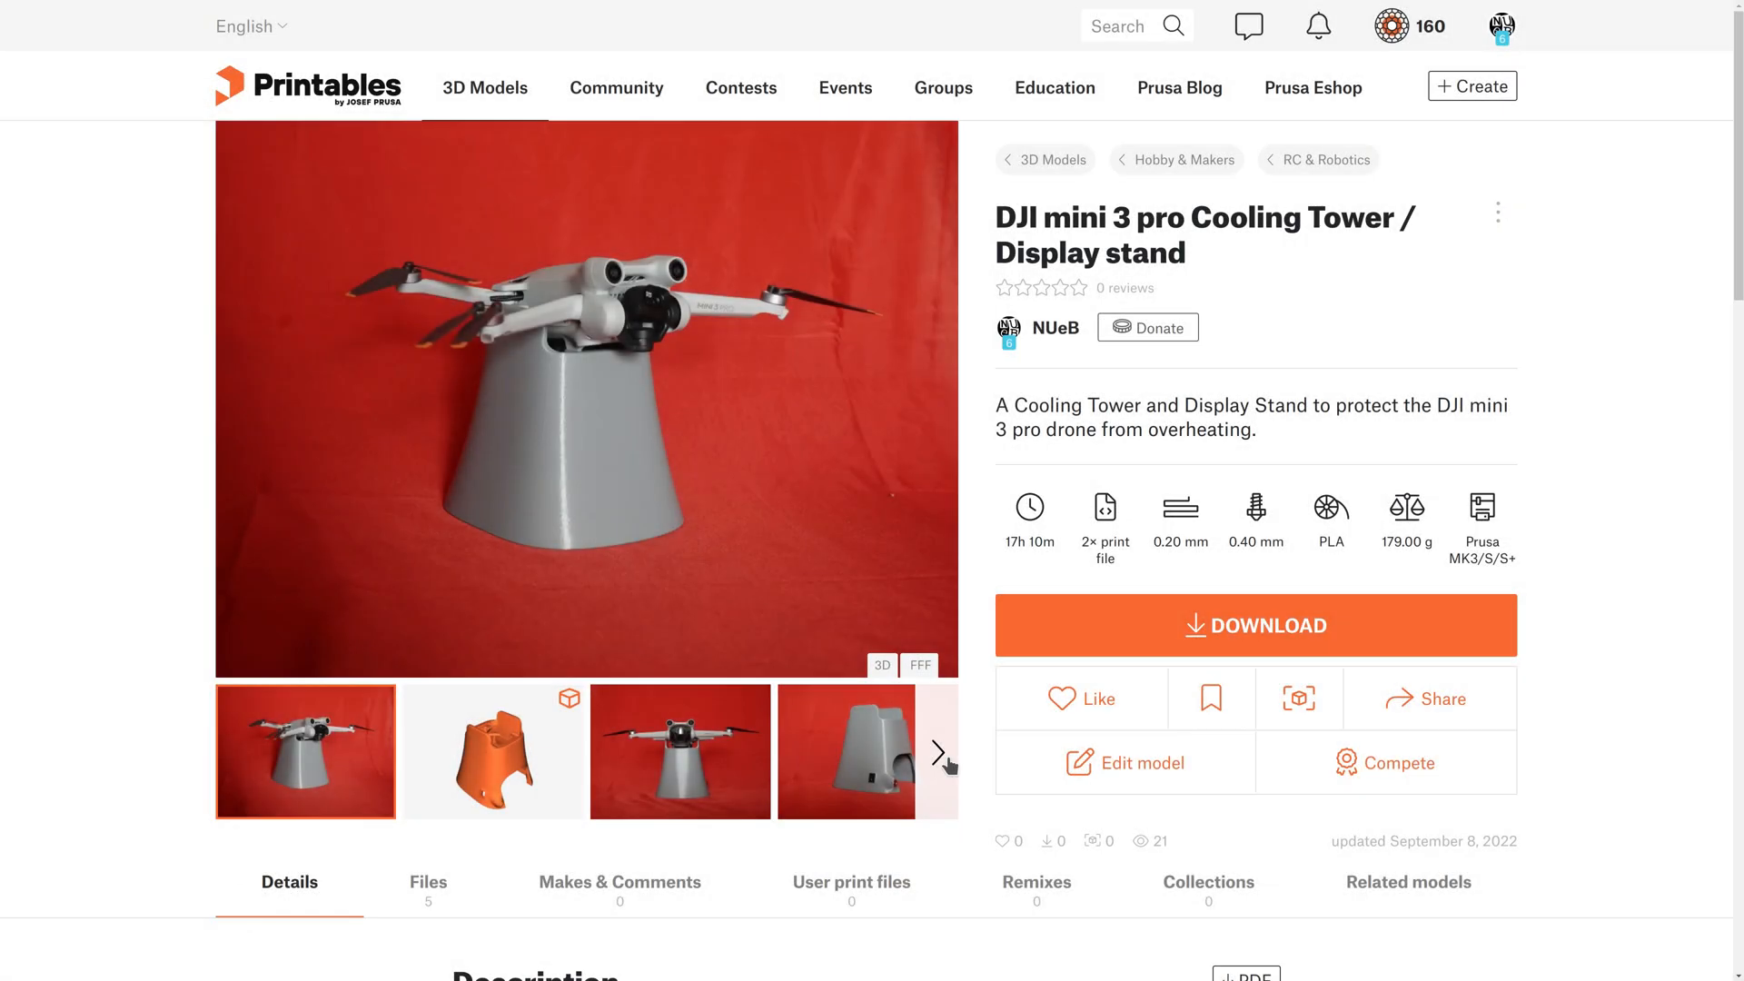
# Advance the gallery thumbnails and enlarge the switch product screenshot
pyautogui.click(937, 752)
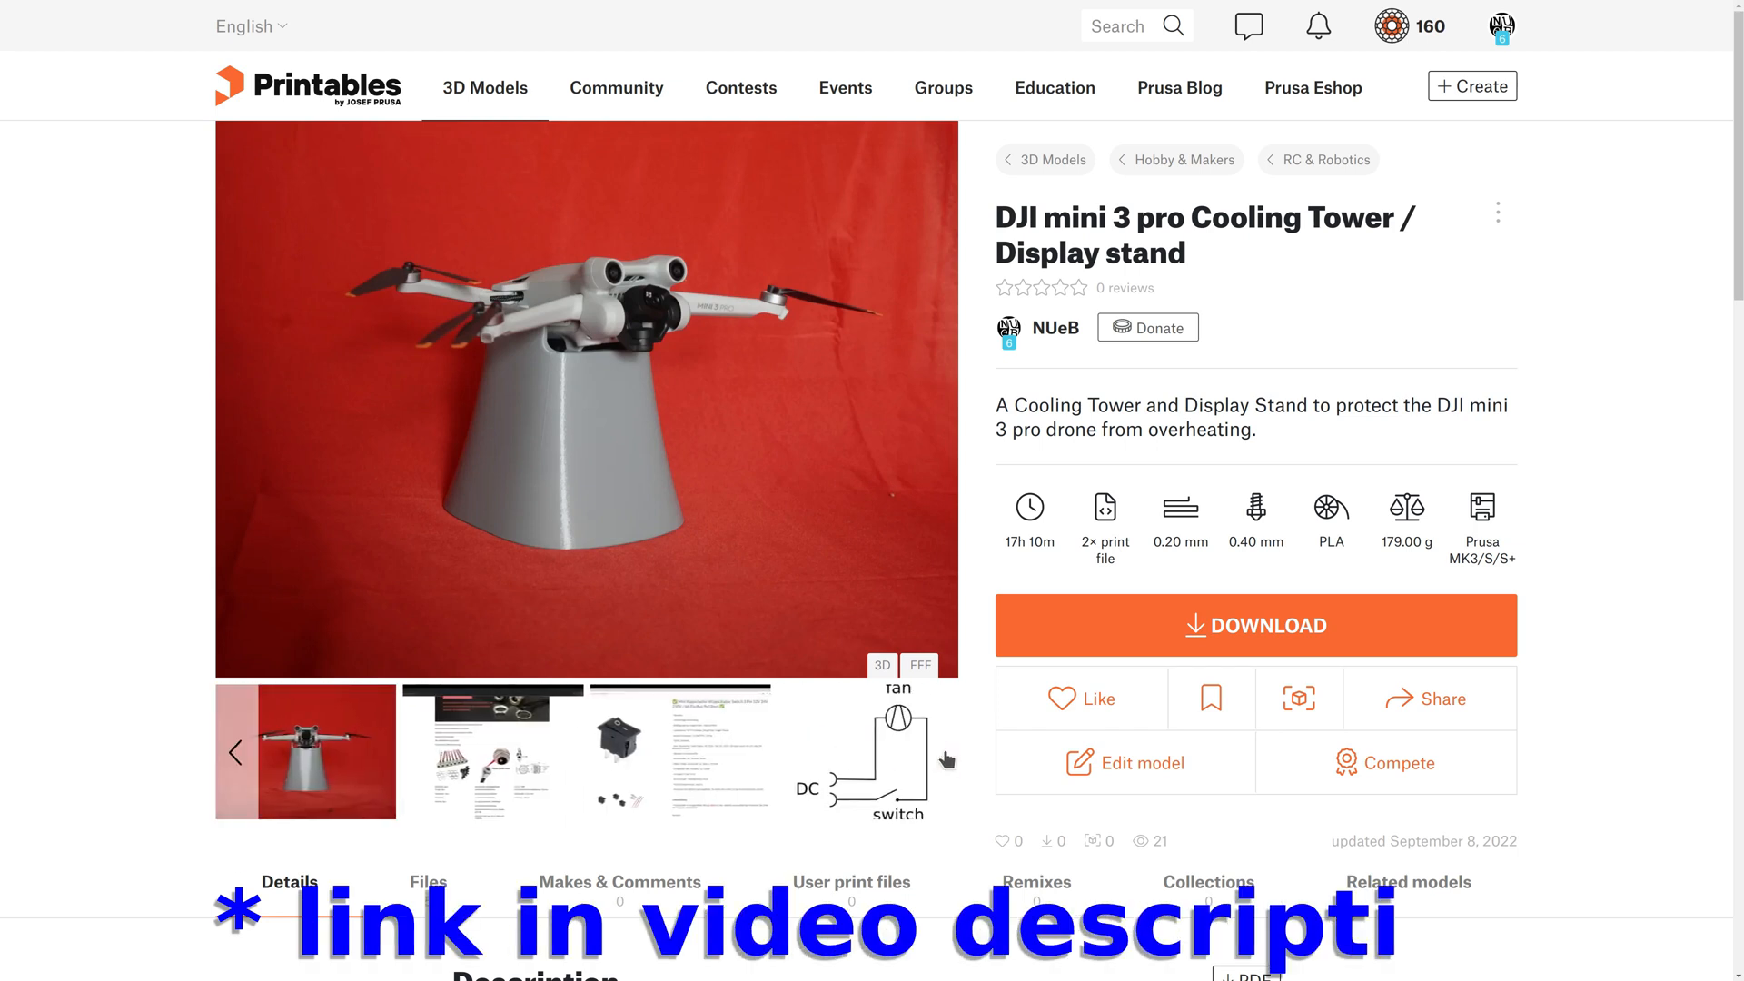
pyautogui.moveTo(493, 703)
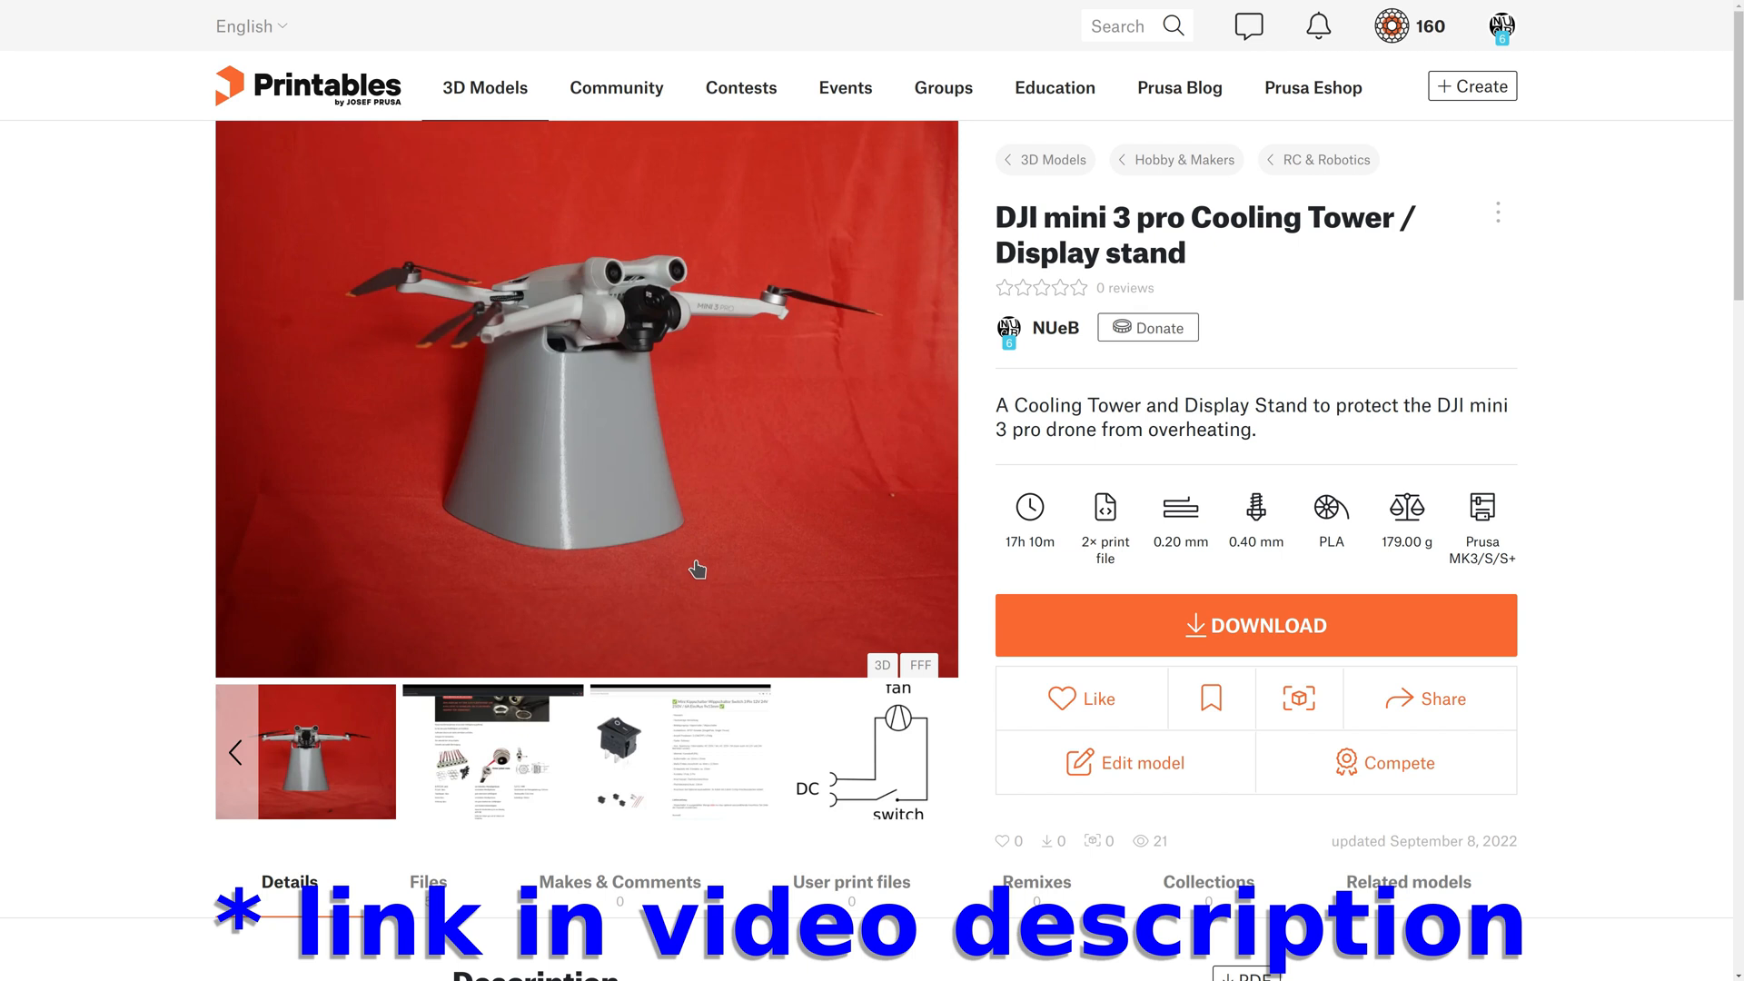
pyautogui.moveTo(494, 739)
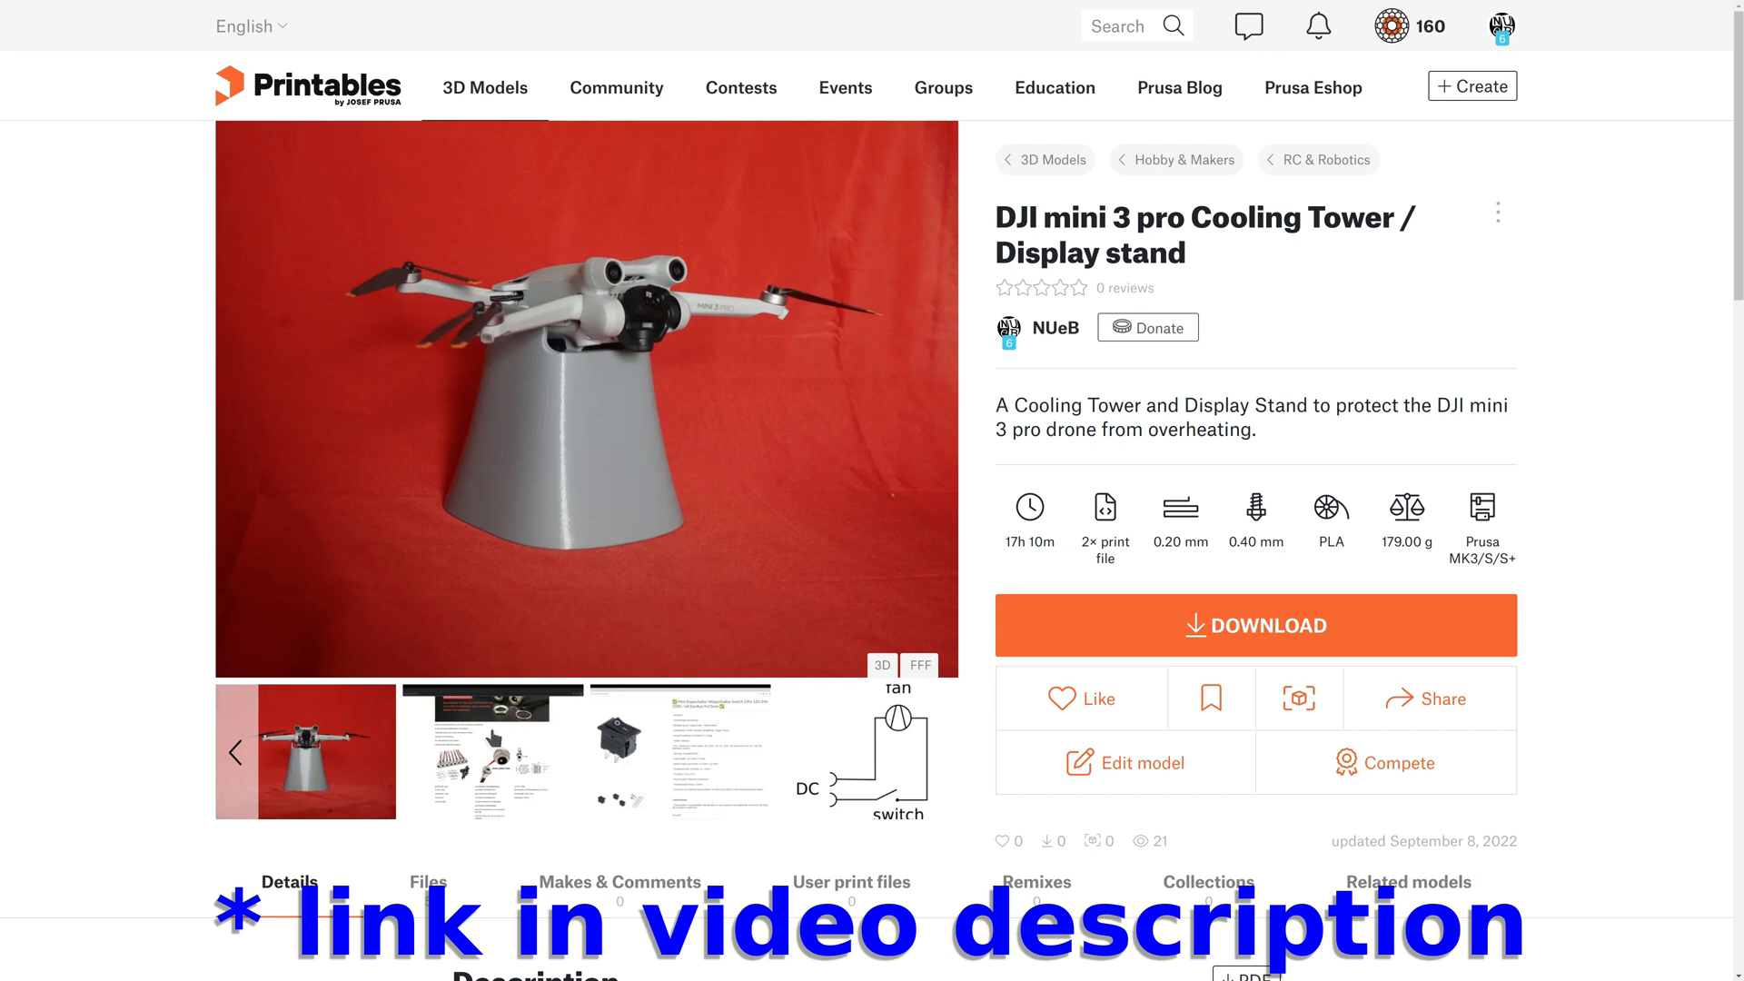
pyautogui.click(491, 751)
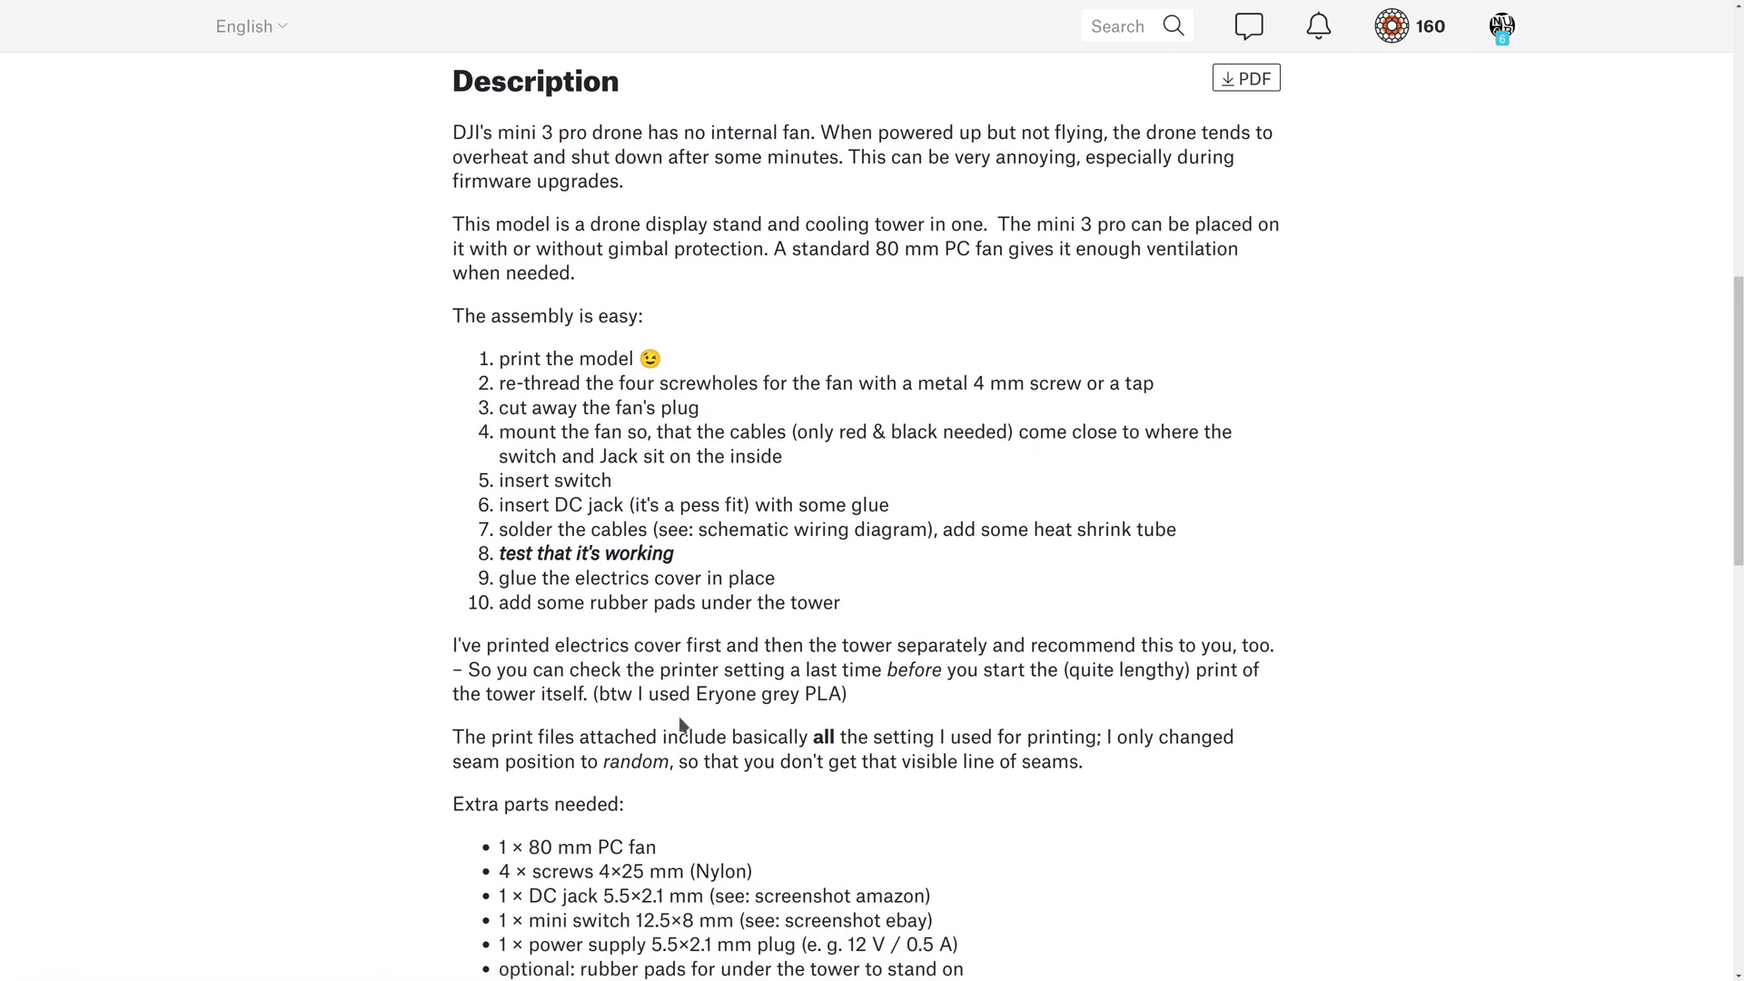
pyautogui.moveTo(683, 723)
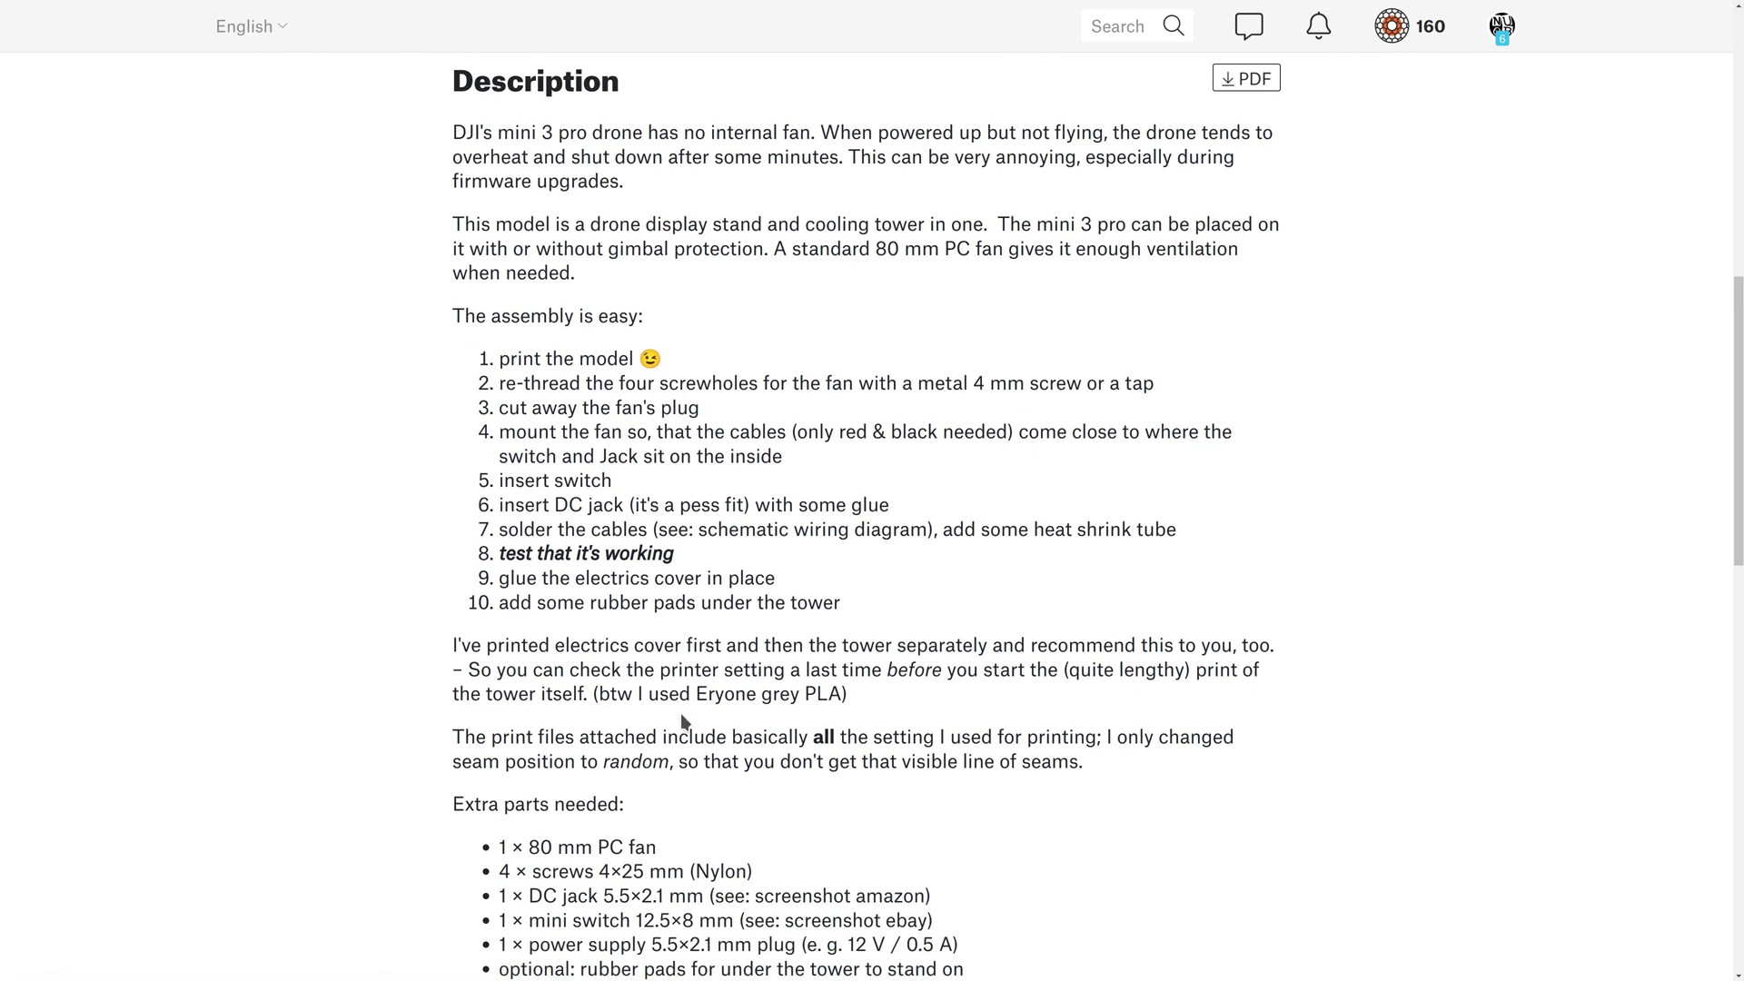
# Scroll down through the model's Description and assembly steps
pyautogui.scroll(-3)
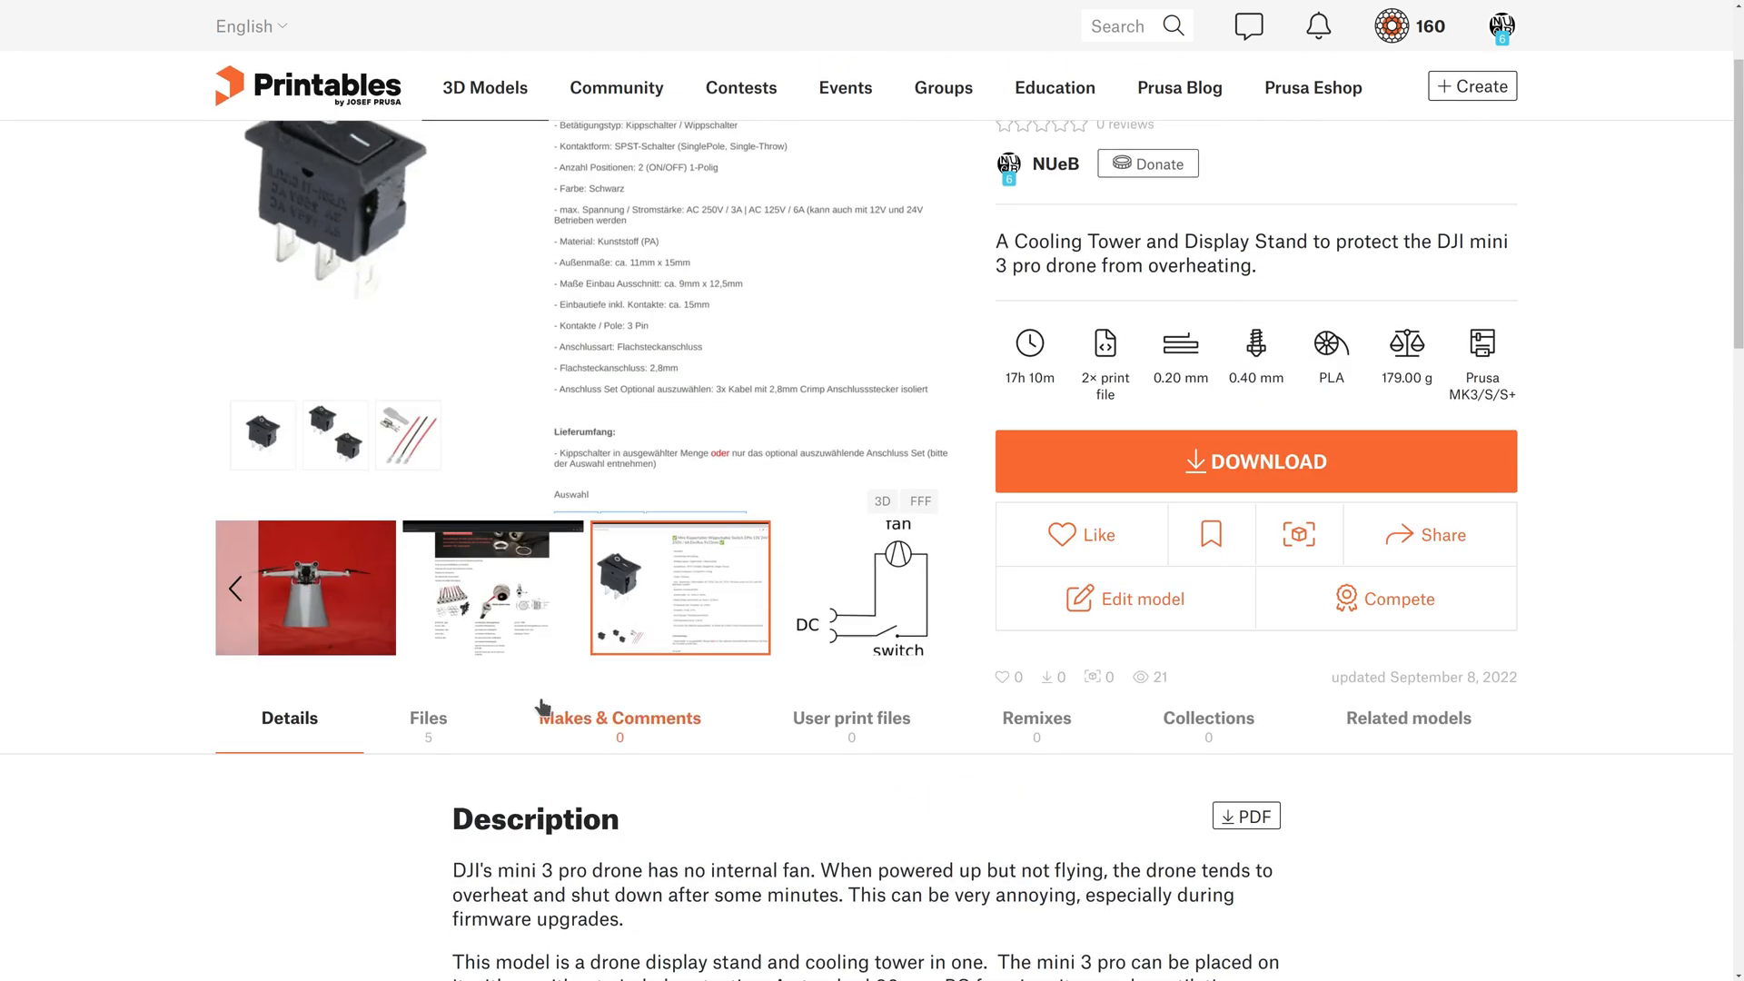
# Review the model's Print files and Model files, then switch to PrusaSlicer's print settings
pyautogui.click(427, 717)
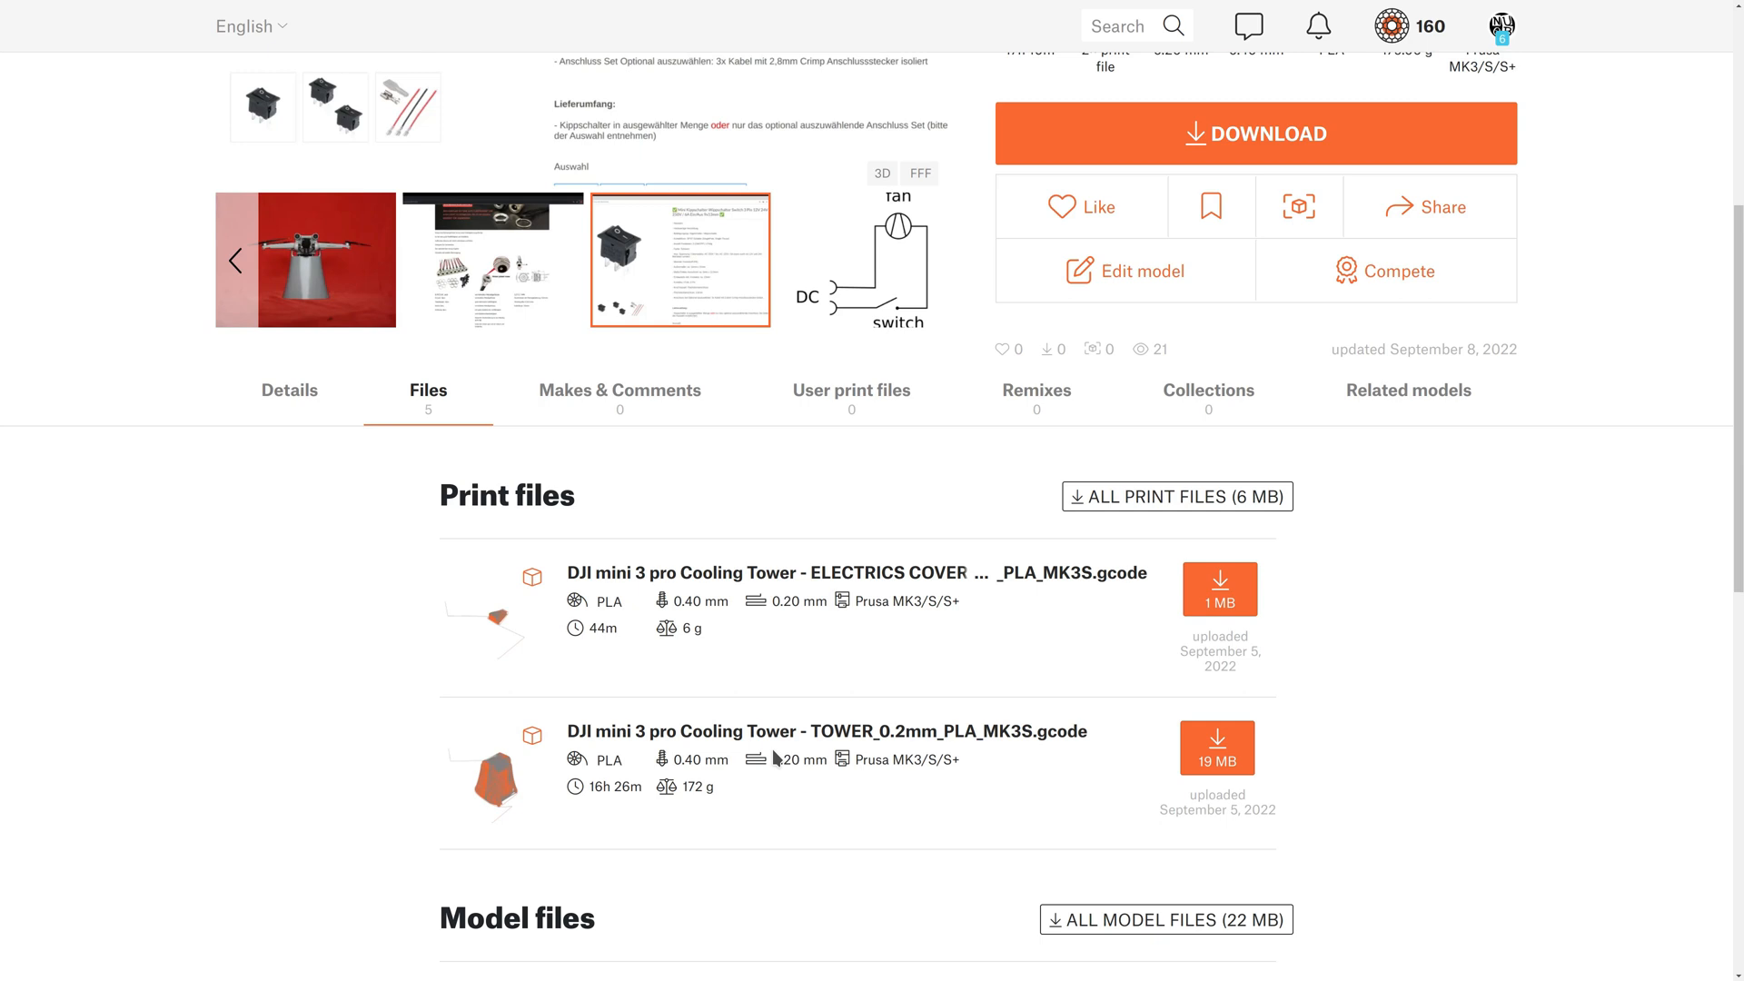
pyautogui.moveTo(720, 607)
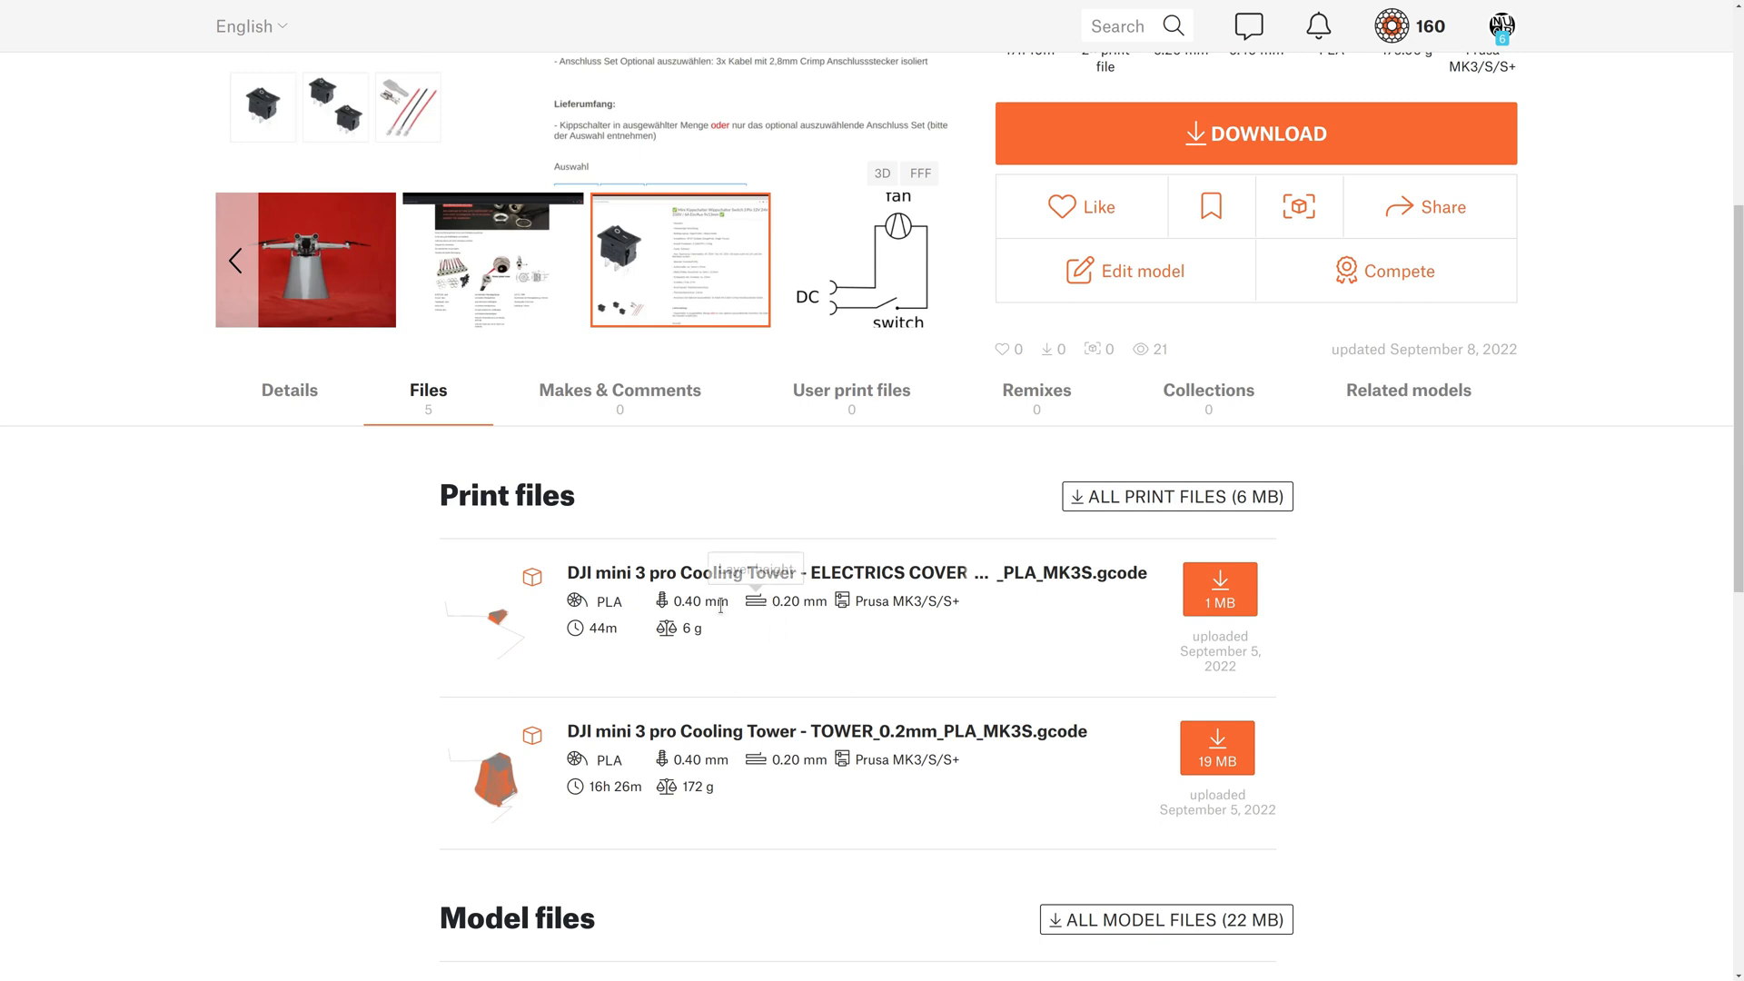
pyautogui.scroll(-3)
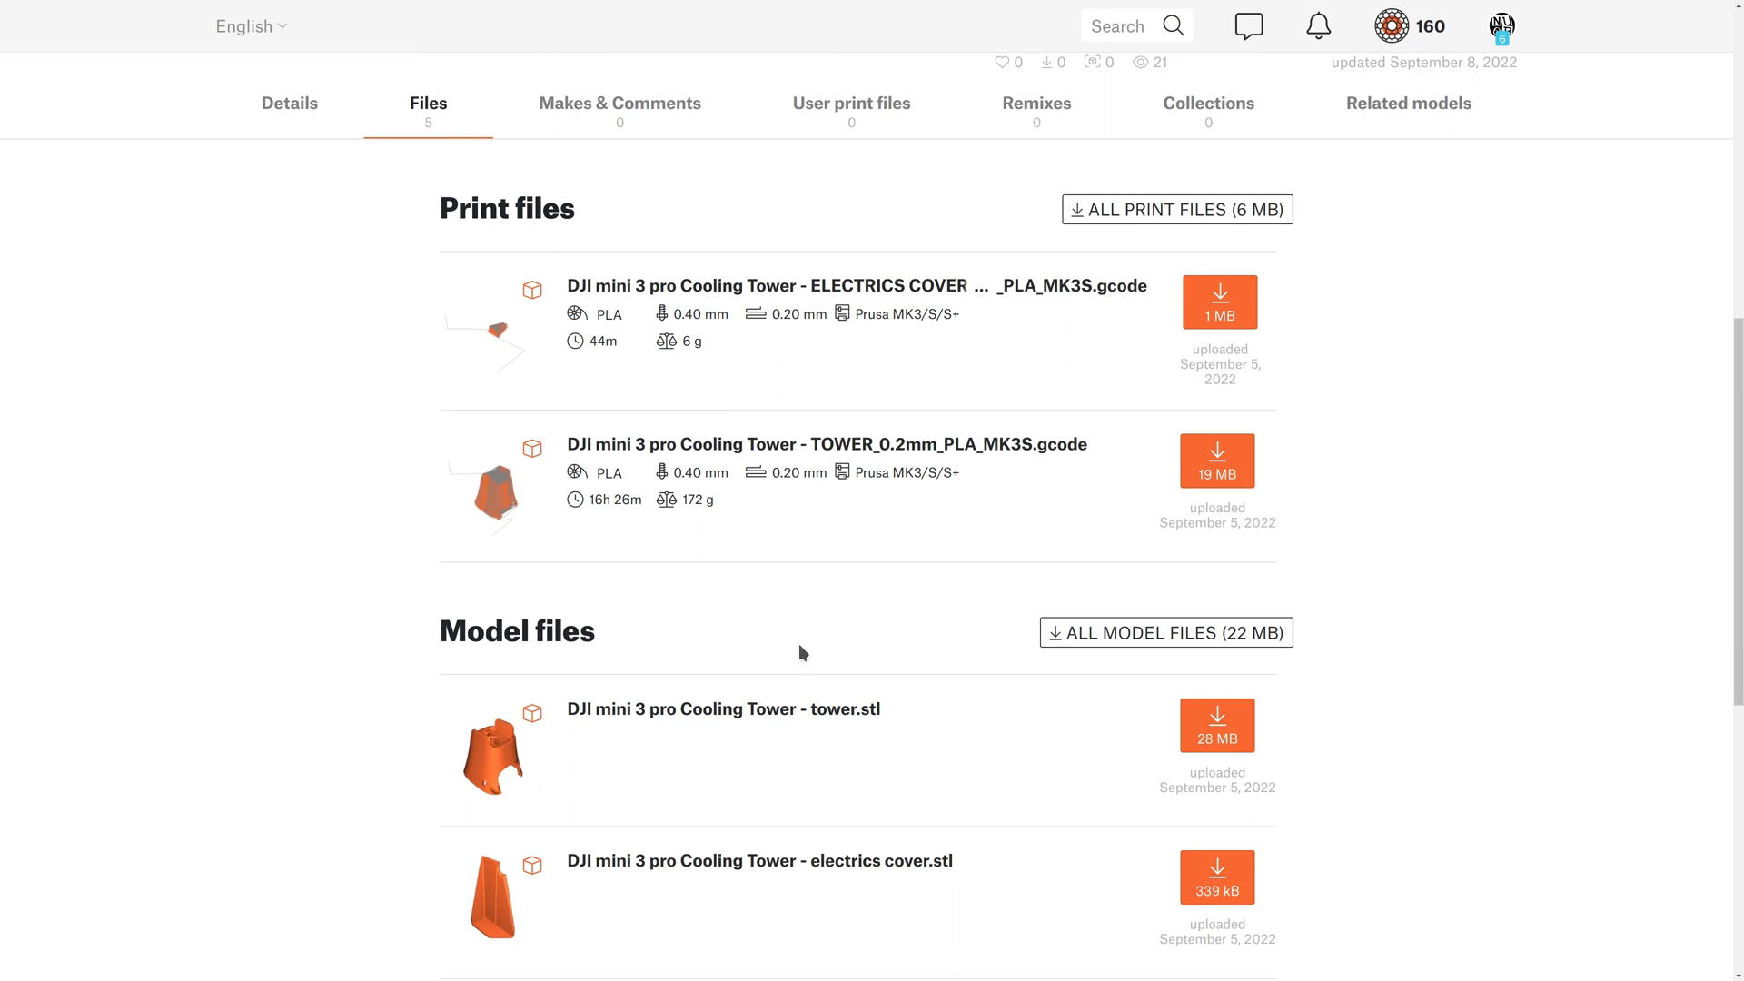
pyautogui.scroll(-3)
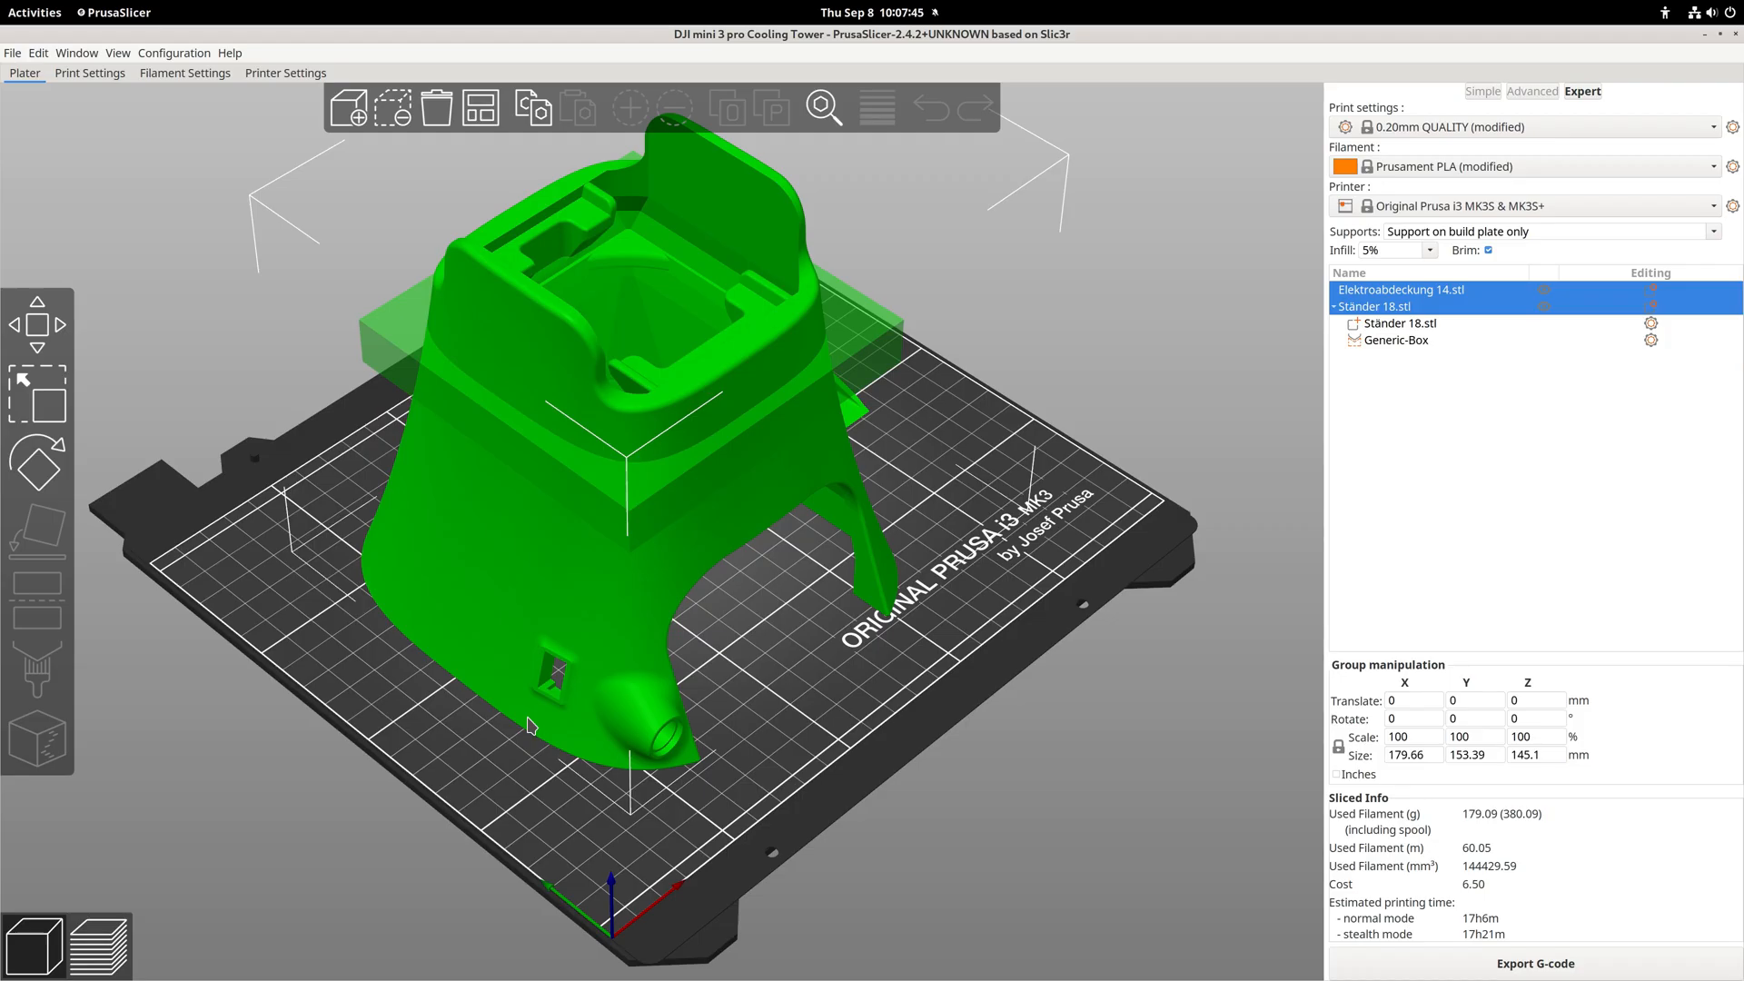
pyautogui.moveTo(243, 492)
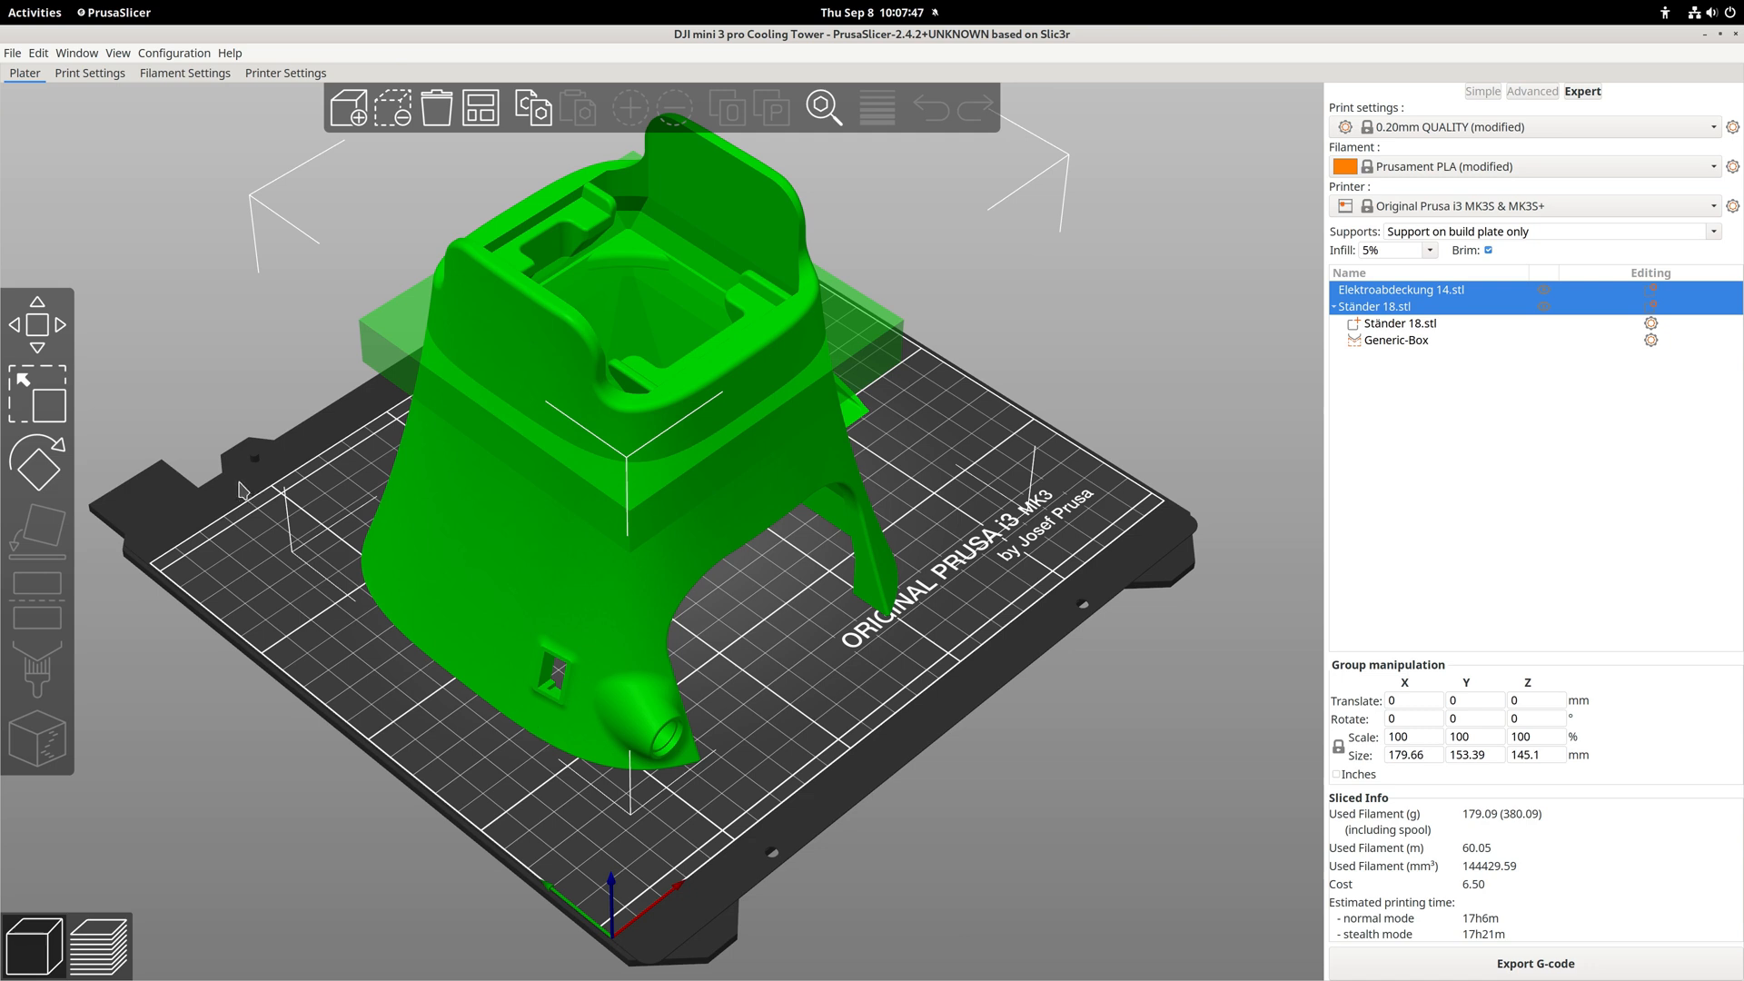
pyautogui.click(89, 74)
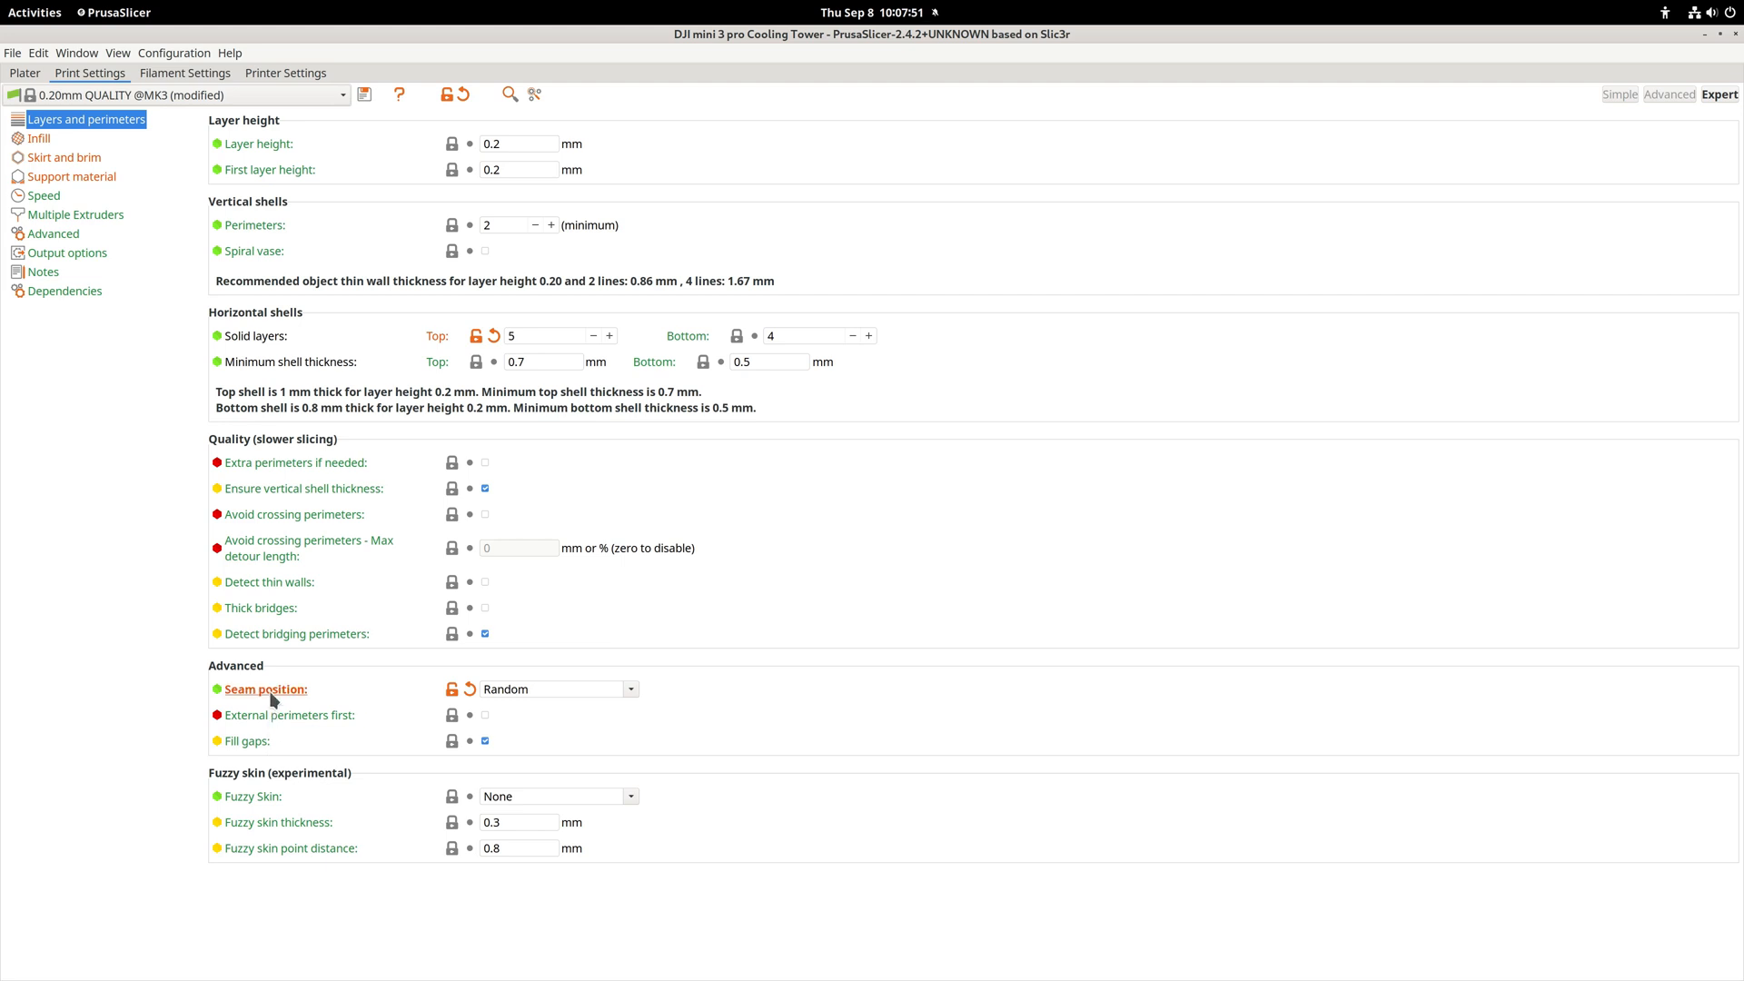
pyautogui.moveTo(625, 707)
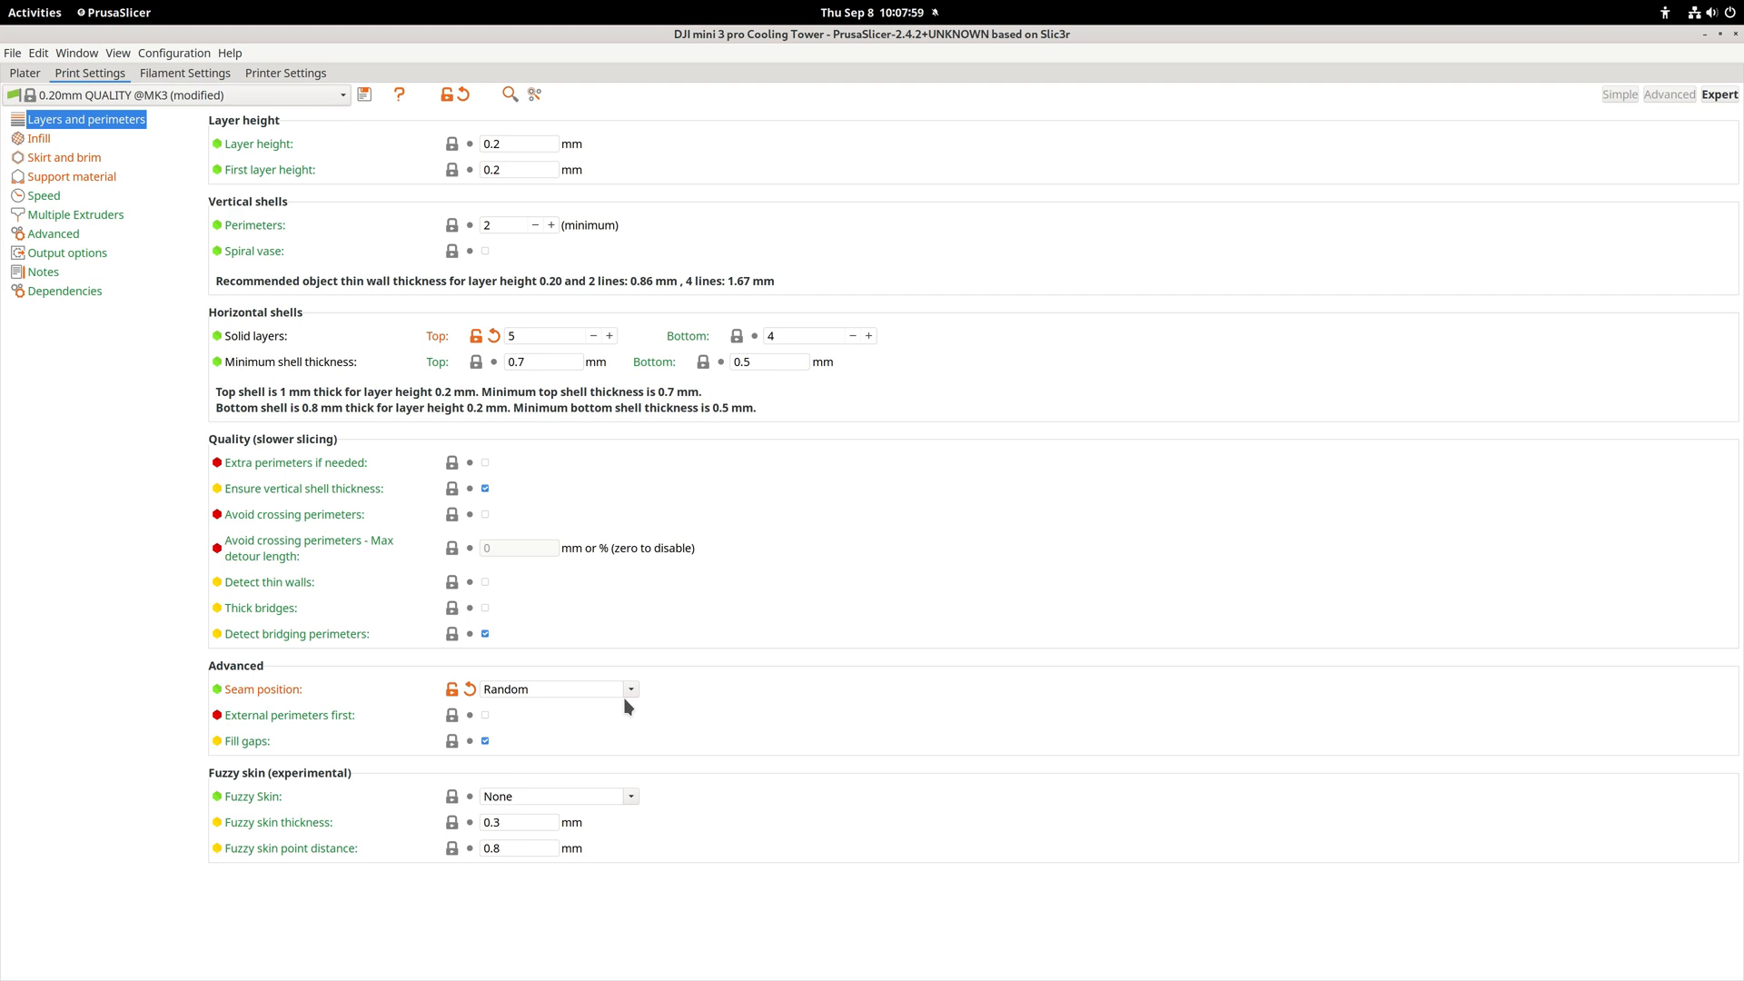
# Return to the plate view showing the stand with its Generic-Box modifier
pyautogui.click(23, 73)
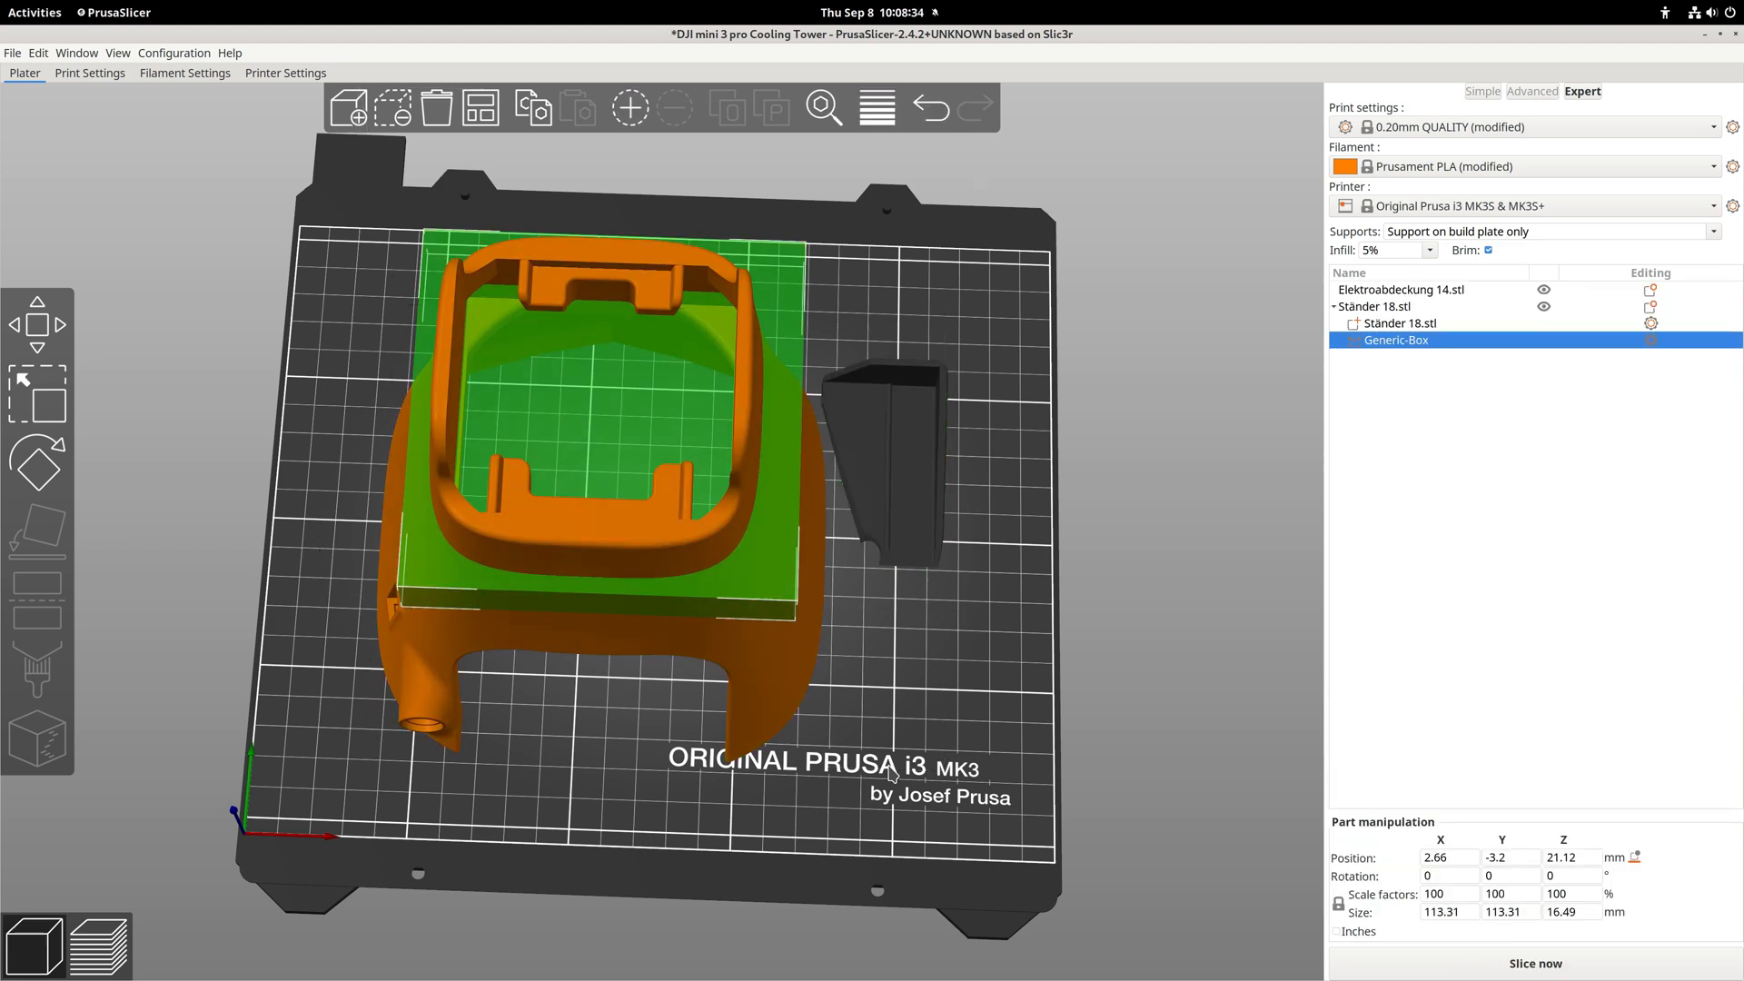
pyautogui.moveTo(797, 831)
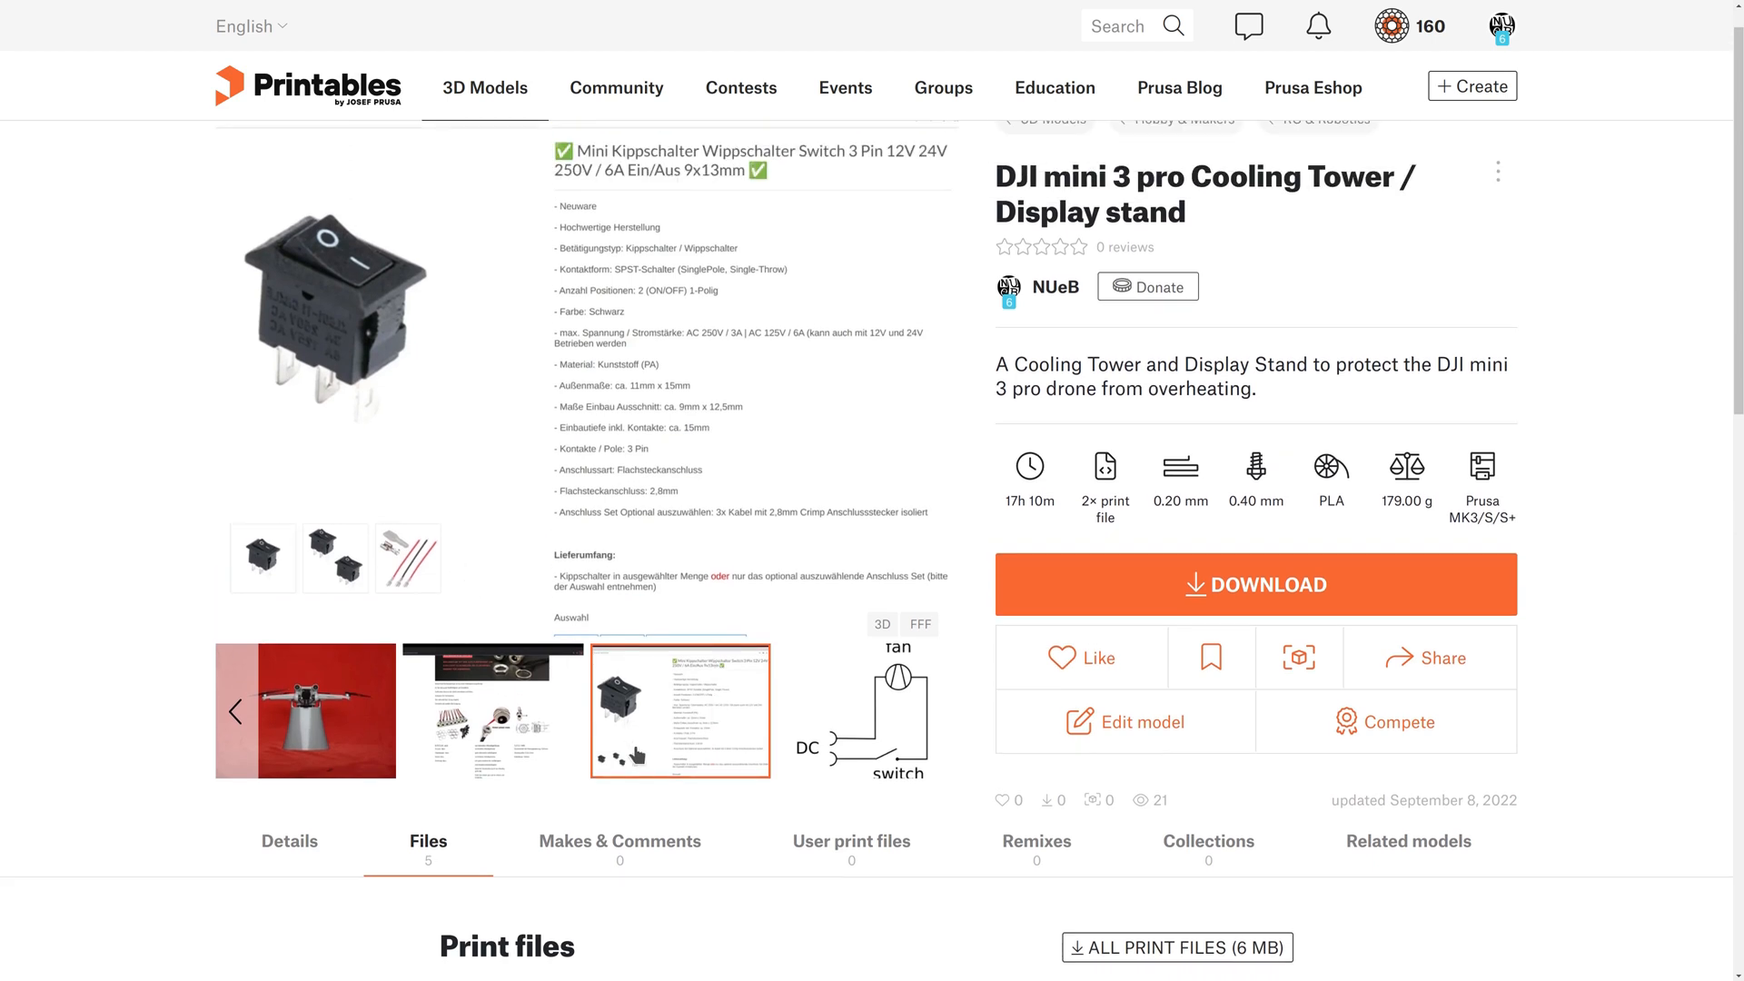
pyautogui.moveTo(620, 841)
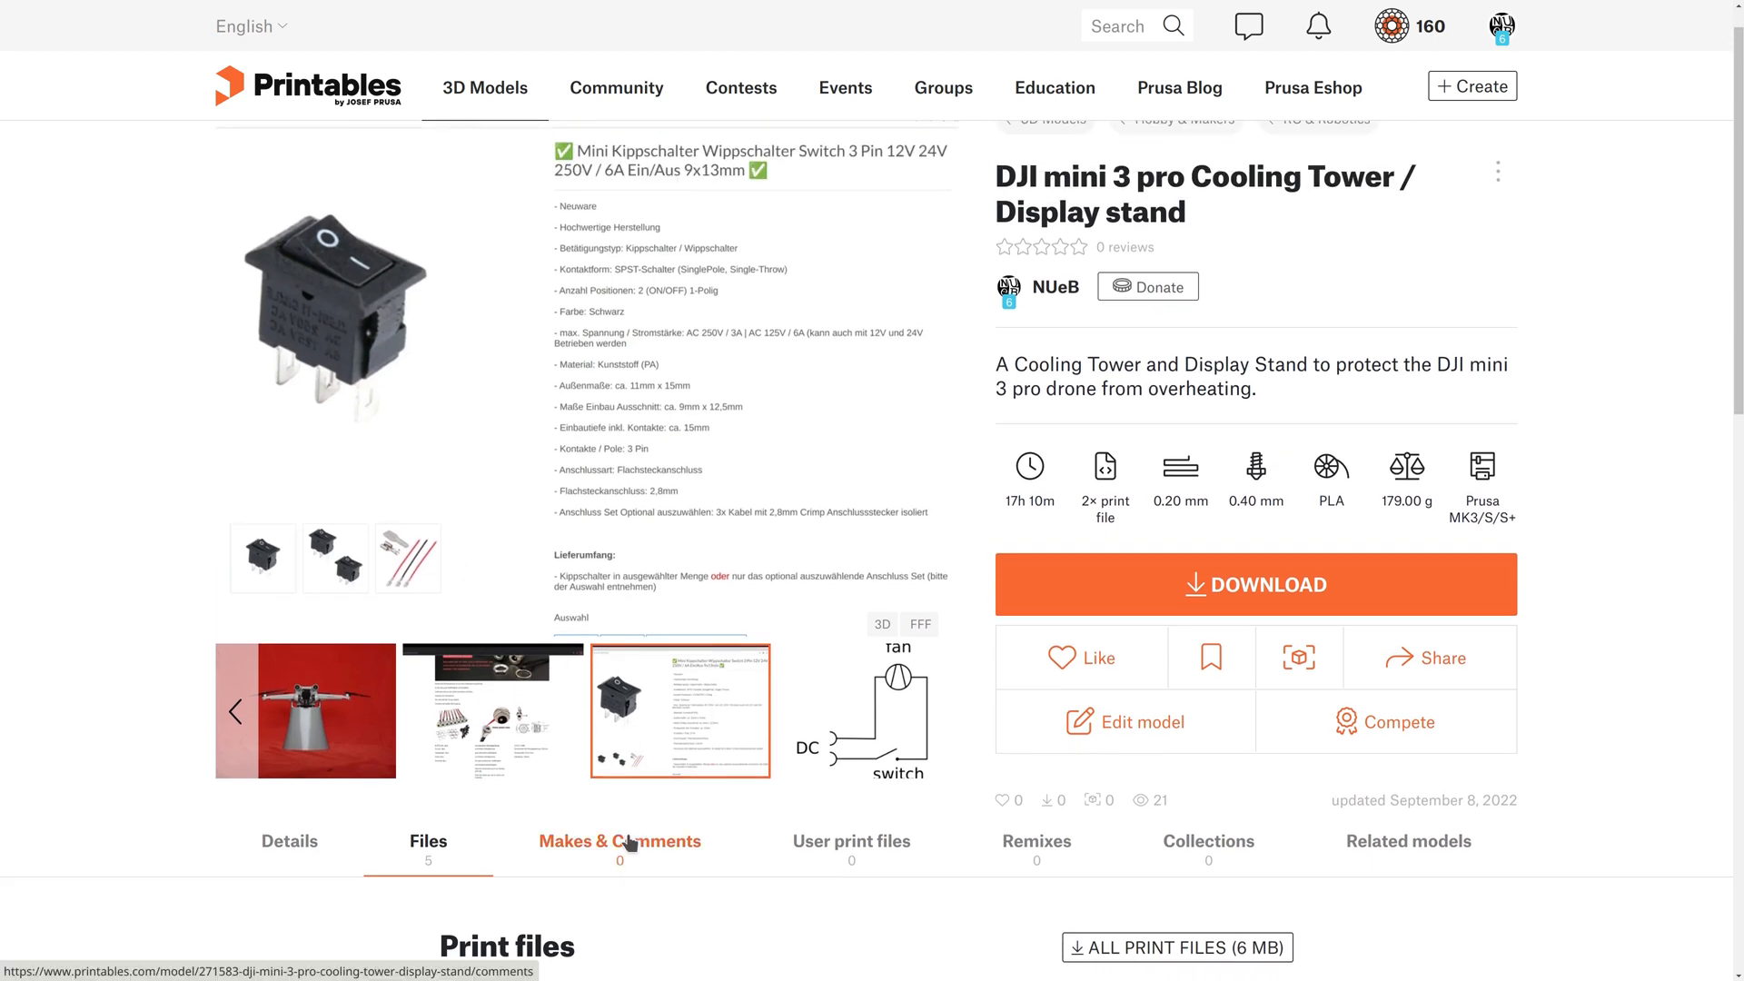